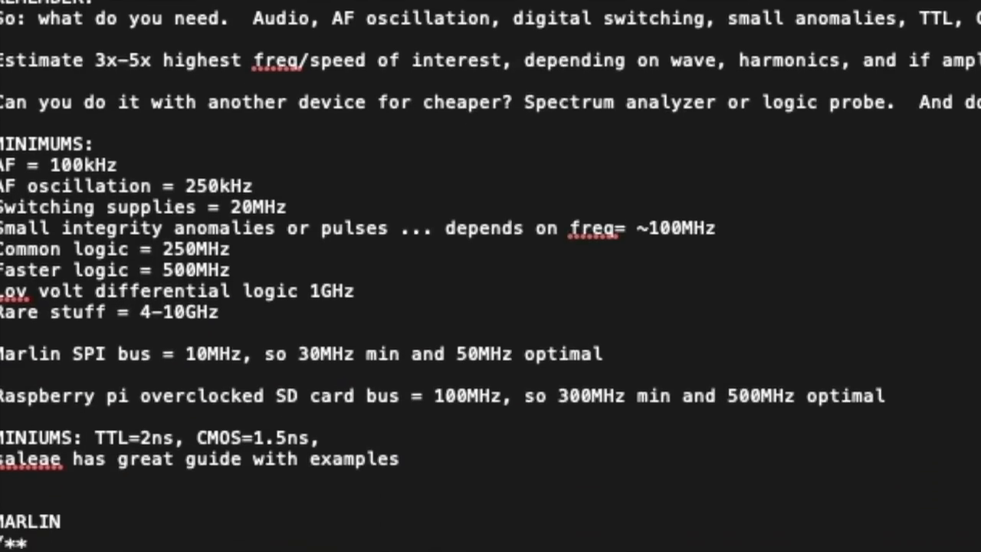
# Review the sketch and select the pinMode call in setup()
pyautogui.scroll(-3)
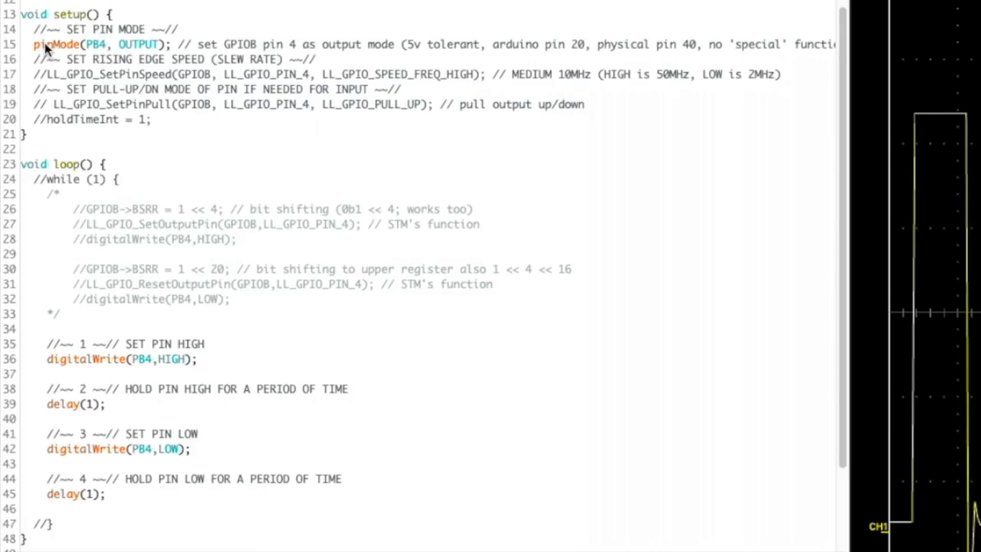
pyautogui.doubleClick(99, 44)
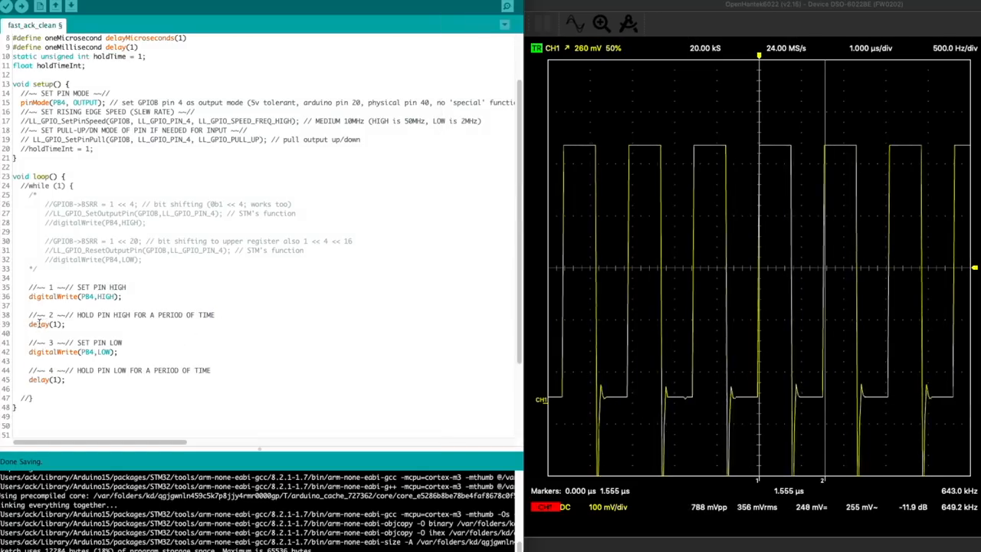
# Place the cursor on the first delay(1) line of the sketch
pyautogui.click(12, 7)
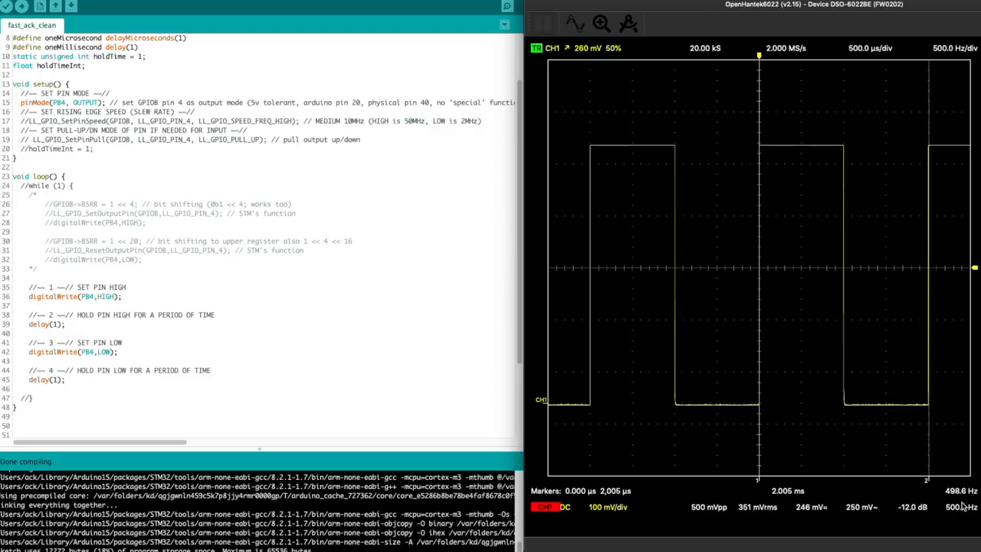
pyautogui.moveTo(277, 342)
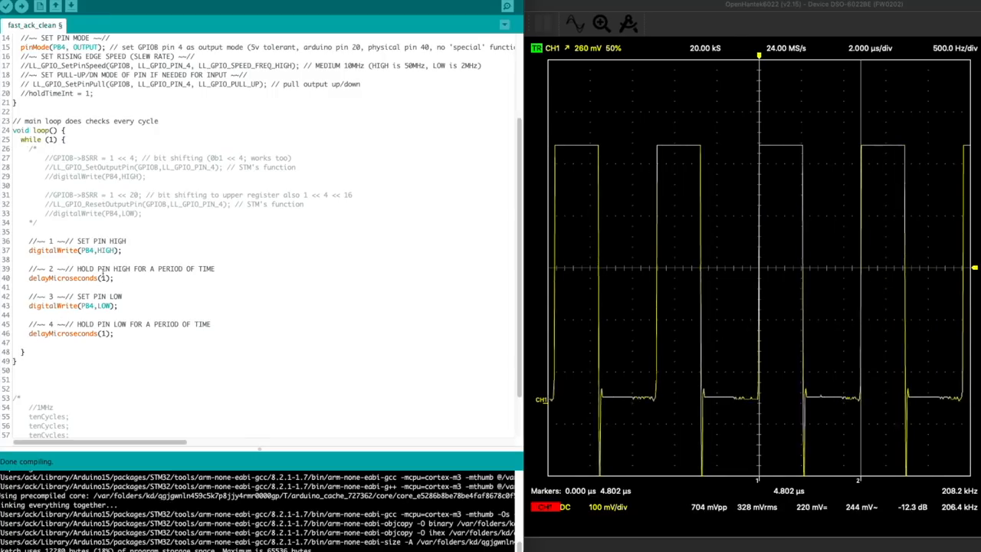
# Select the first delayMicroseconds(1) call in the loop
pyautogui.doubleClick(33, 140)
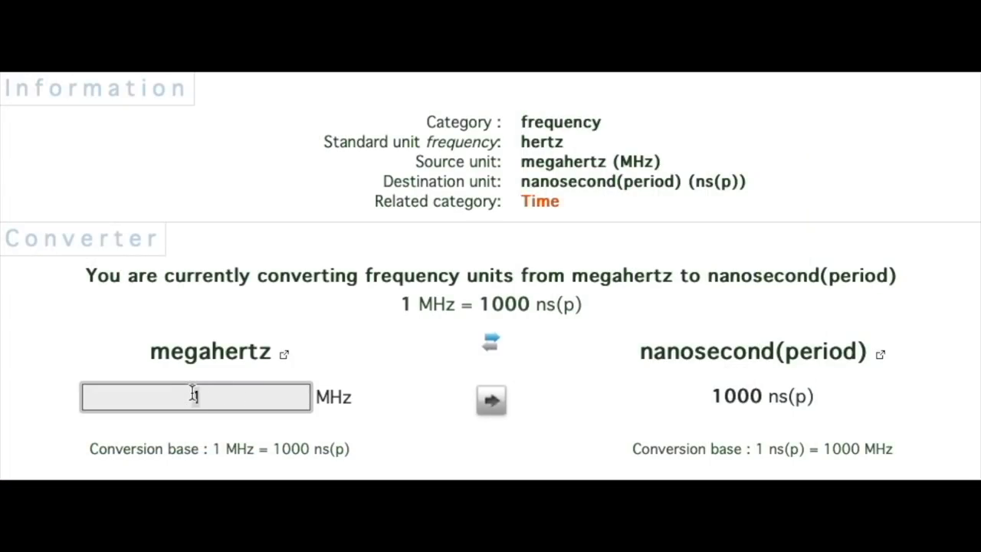
# Enter 72 MHz and convert it to a period in nanoseconds
pyautogui.write('72')
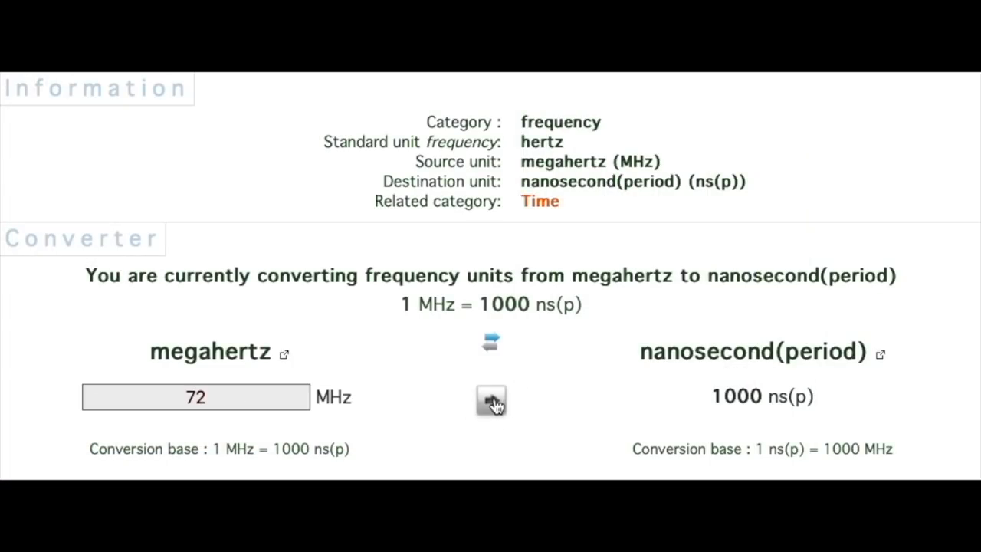
pyautogui.click(491, 399)
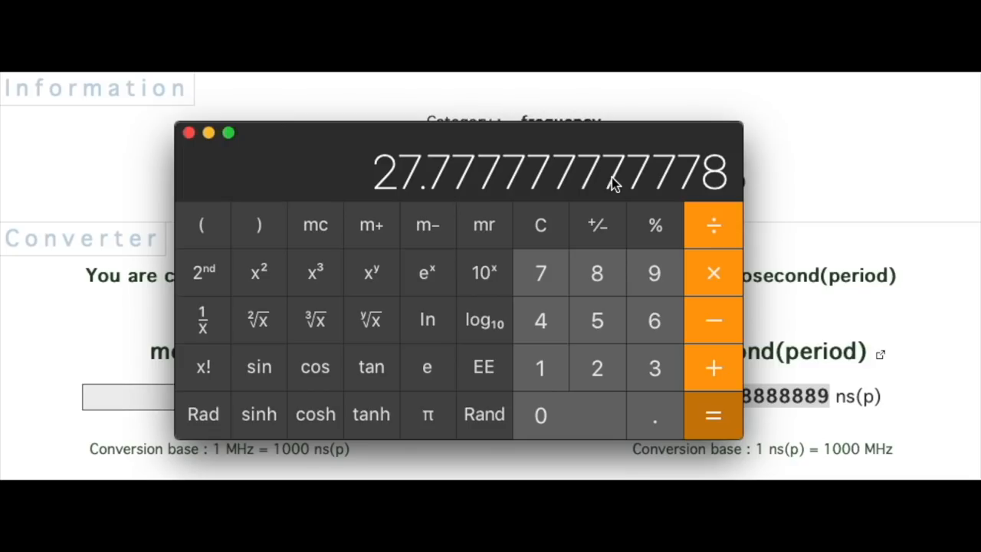
pyautogui.moveTo(614, 210)
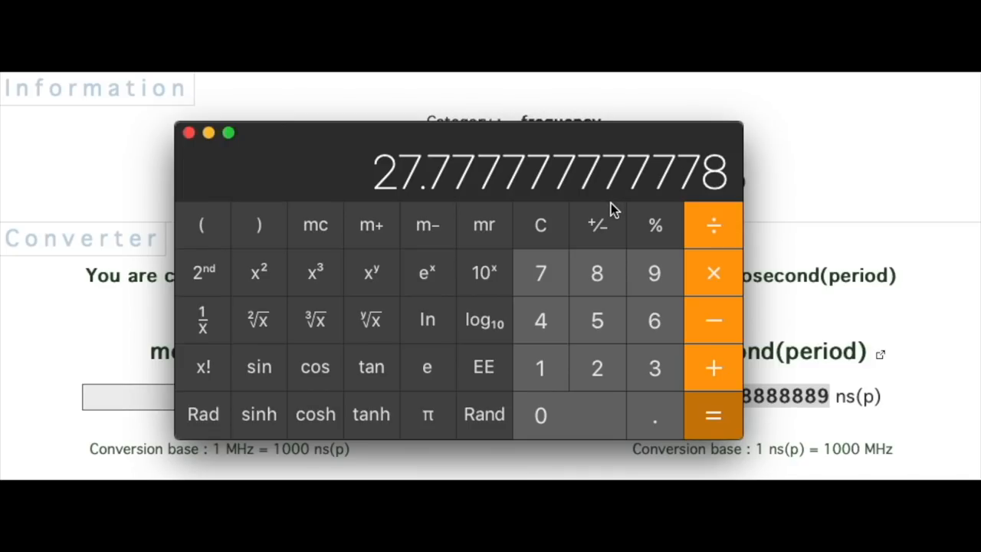
pyautogui.moveTo(553, 228)
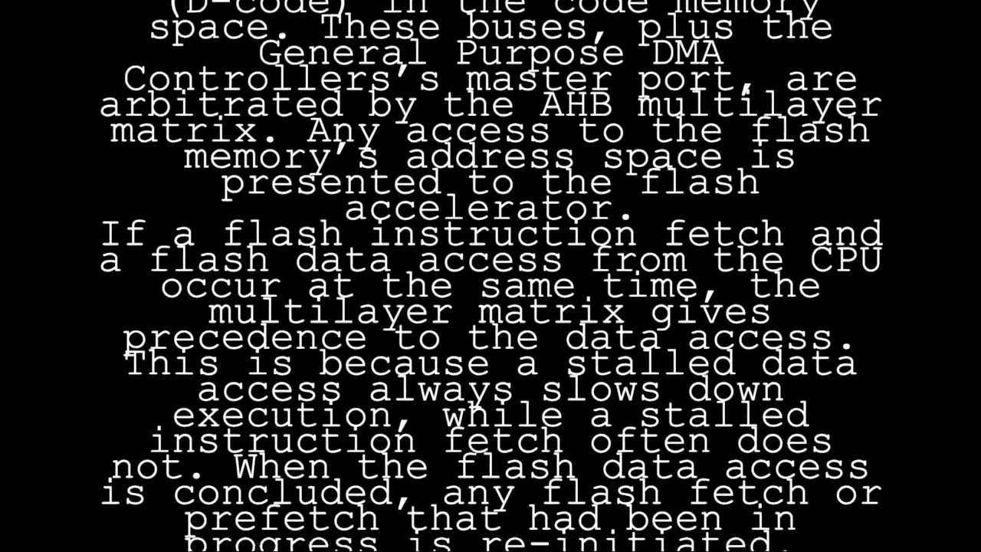
# Scroll through the manual's flash accelerator and AHB multilayer matrix section
pyautogui.scroll(-3)
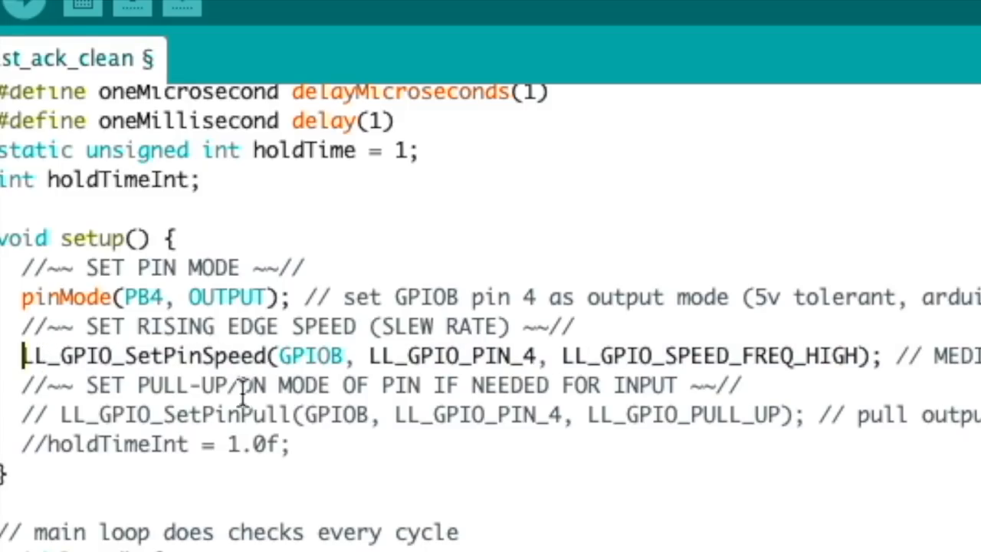
pyautogui.doubleClick(709, 354)
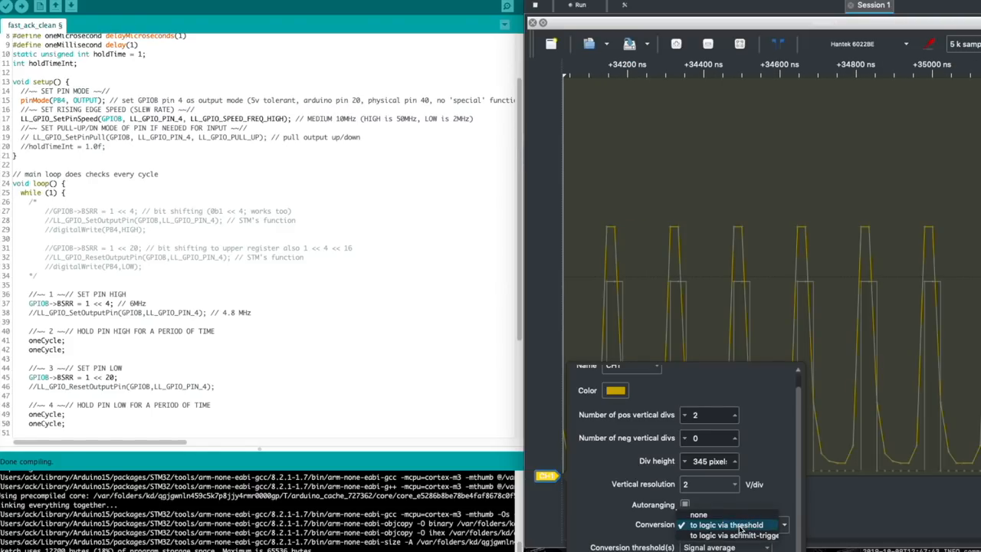
pyautogui.click(727, 524)
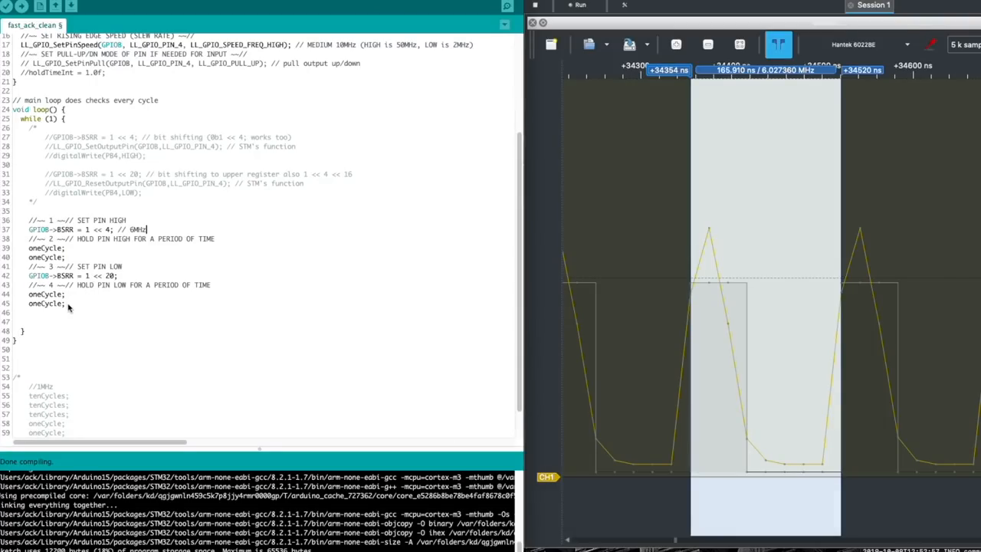
# Select the pin high/low block on lines 36–45 and scroll down below it
pyautogui.moveTo(28, 220); pyautogui.dragTo(65, 303)
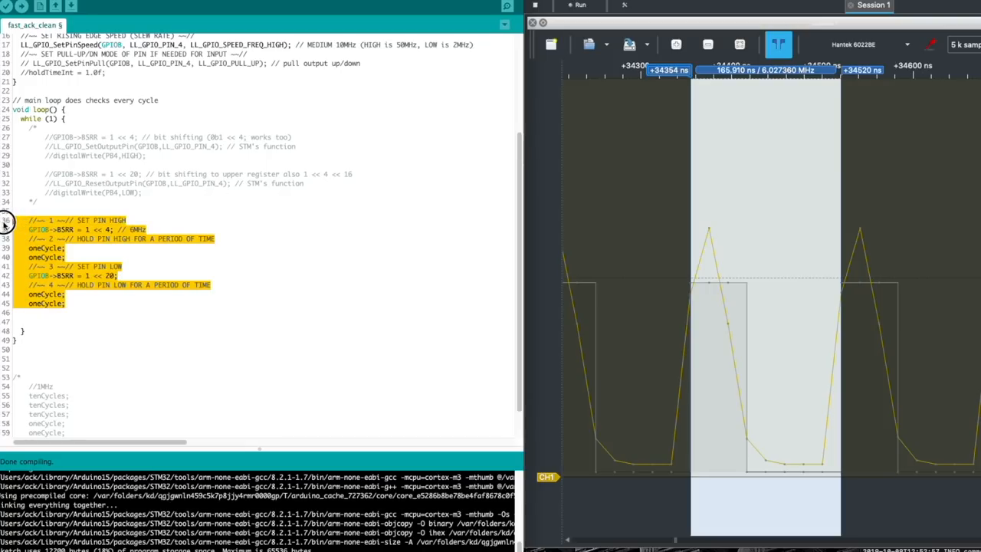
pyautogui.scroll(-3)
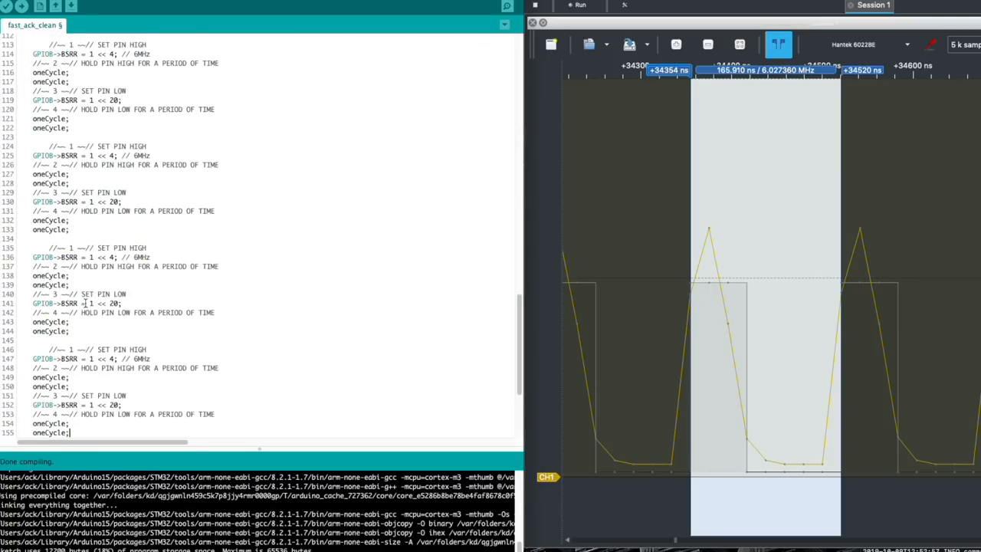
pyautogui.scroll(-3)
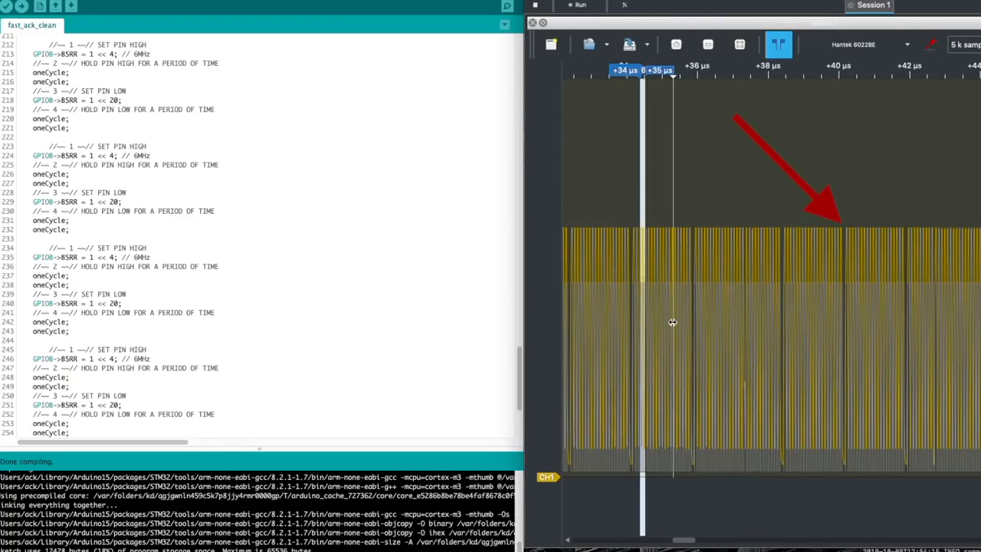
pyautogui.moveTo(673, 326)
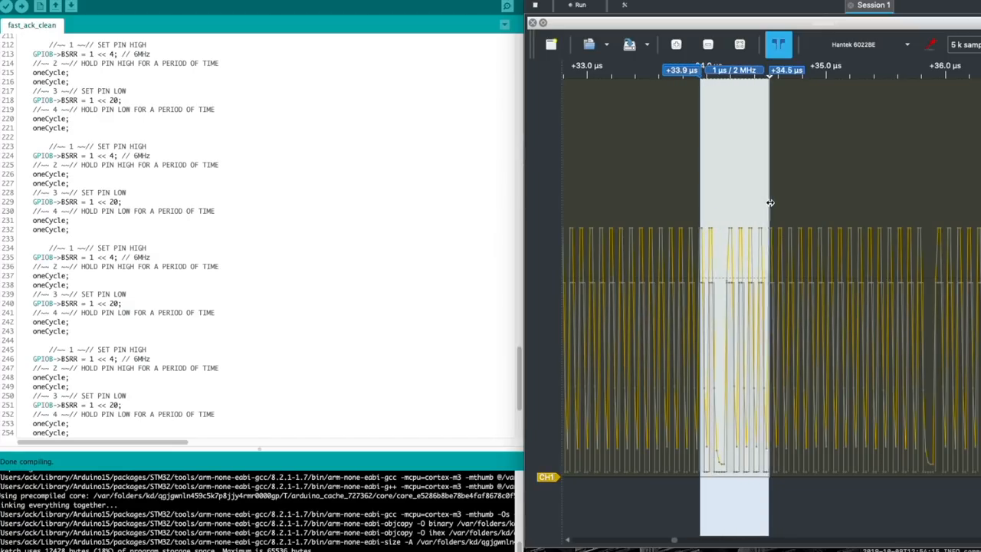
# Place cursor markers across one pulse period, reading 229.167 ns at 4.363636 MHz
pyautogui.moveTo(770, 203); pyautogui.dragTo(730, 211)
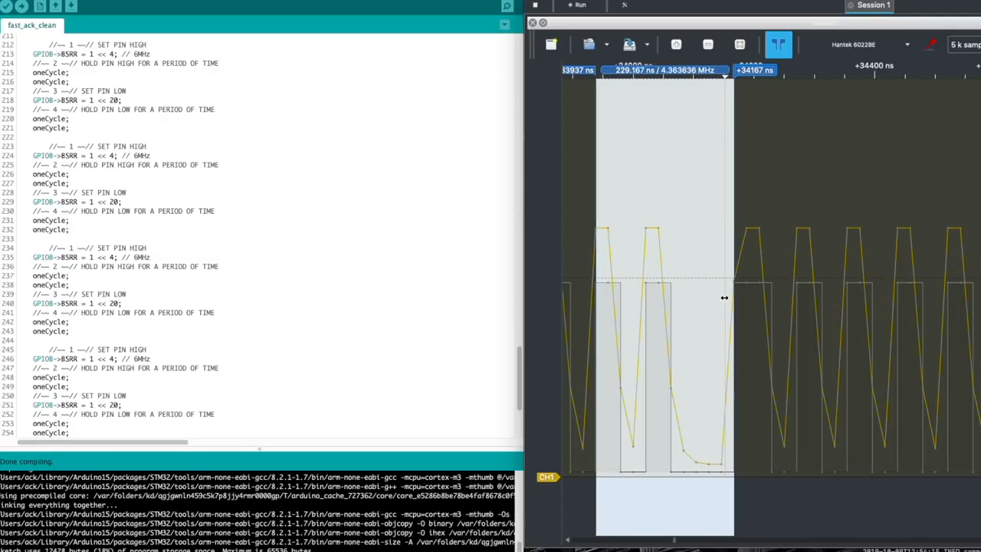
pyautogui.scroll(3)
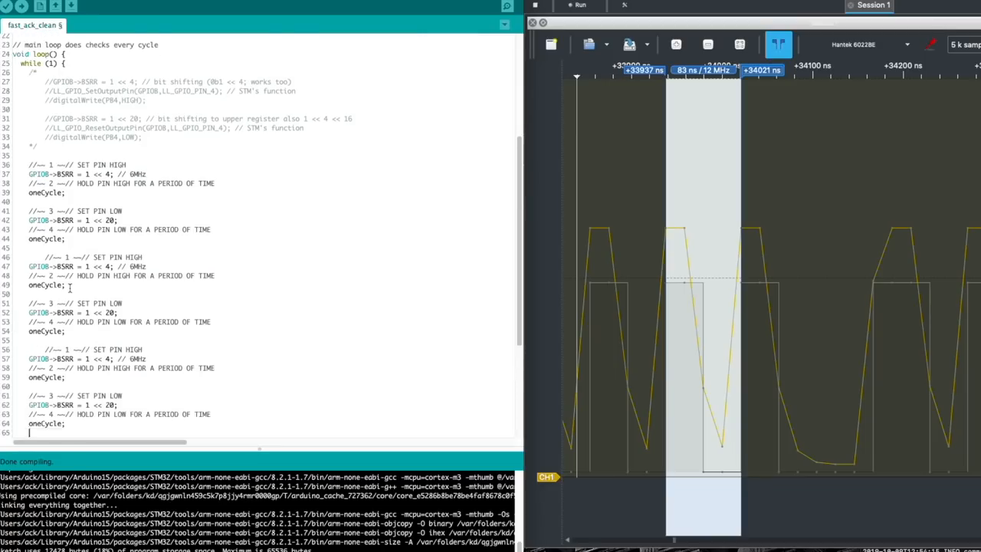
# Scroll down to check the pasted SET PIN HIGH/LOW blocks past line 230
pyautogui.scroll(-3)
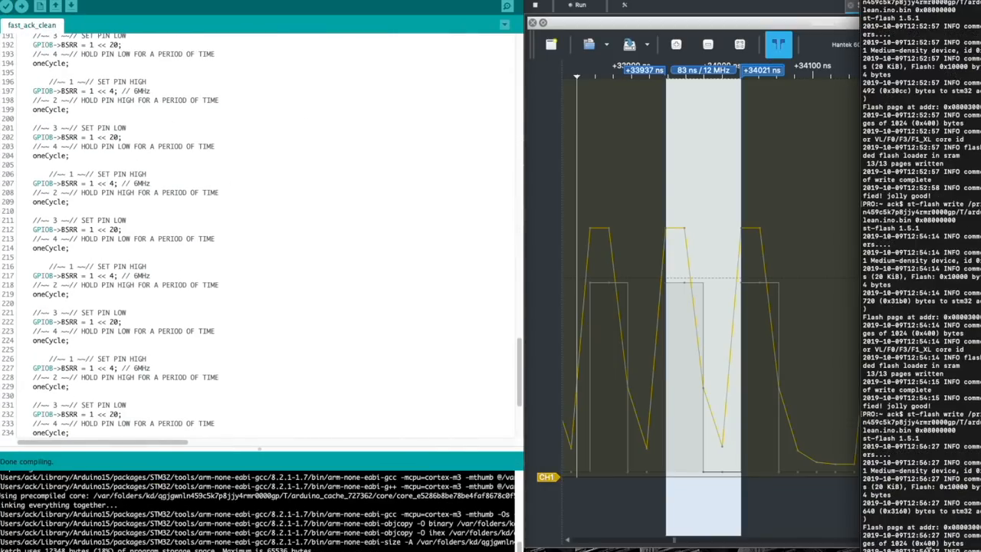
# Start a new PulseView capture of the pin's waveform
pyautogui.click(579, 5)
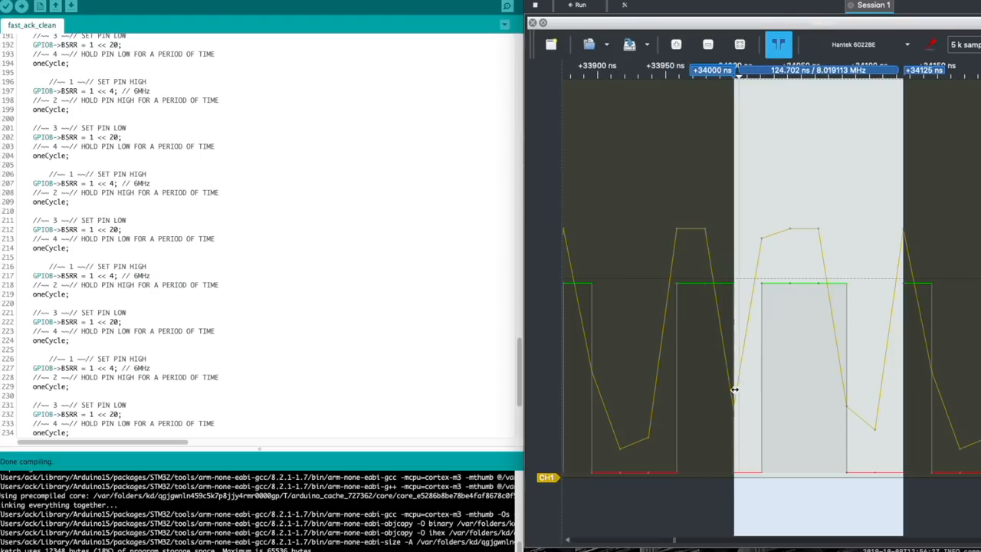
pyautogui.moveTo(734, 229)
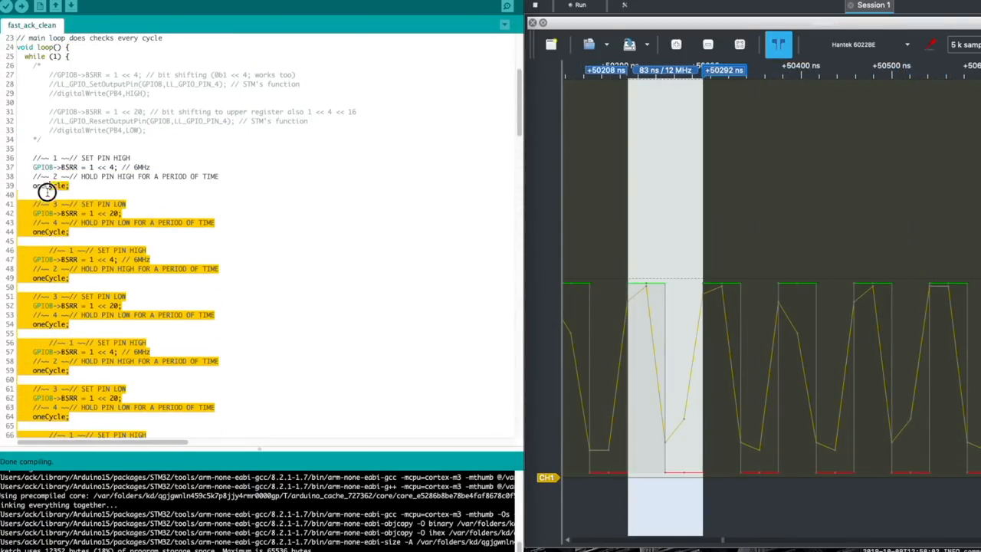
# Scroll through loop() to review the remaining set-high and set-low BSRR writes
pyautogui.scroll(3)
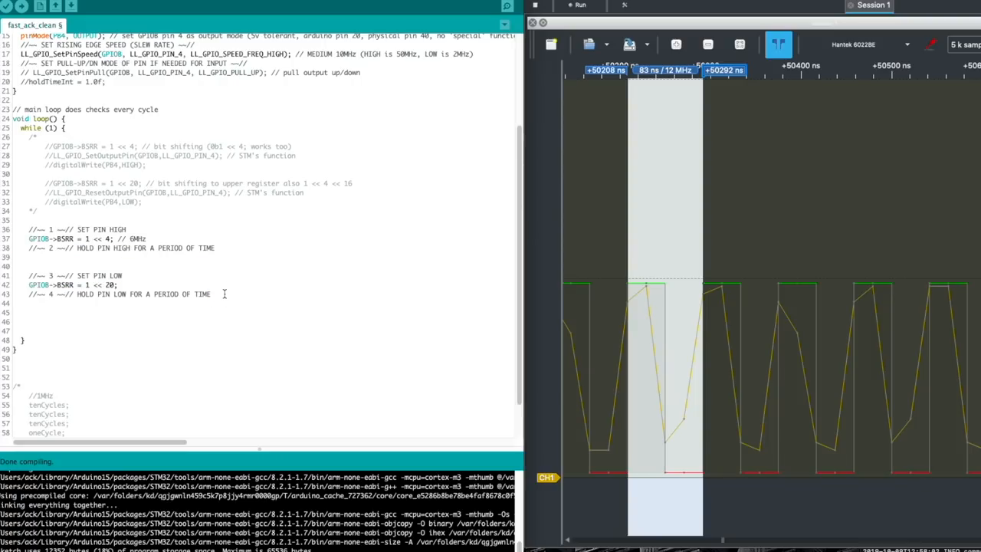
pyautogui.scroll(-3)
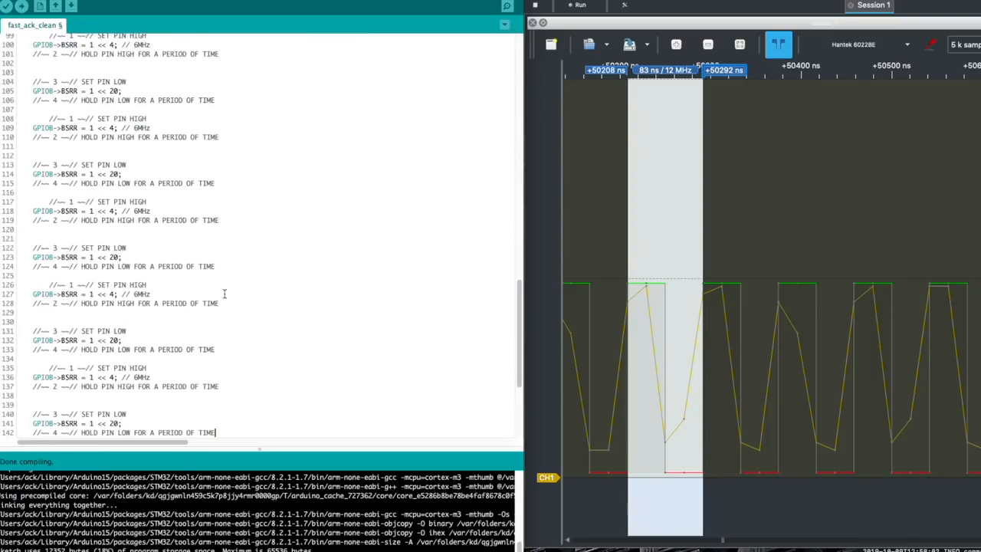
# Zoom the PulseView capture onto a rising edge spanning 47.2 ns, about 21.18 MHz
pyautogui.scroll(3)
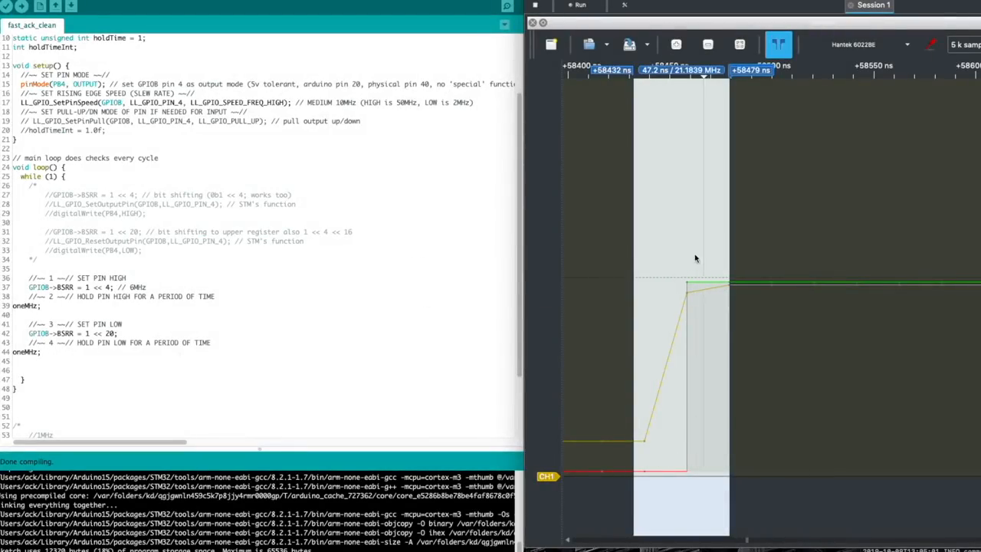
pyautogui.moveTo(640, 429)
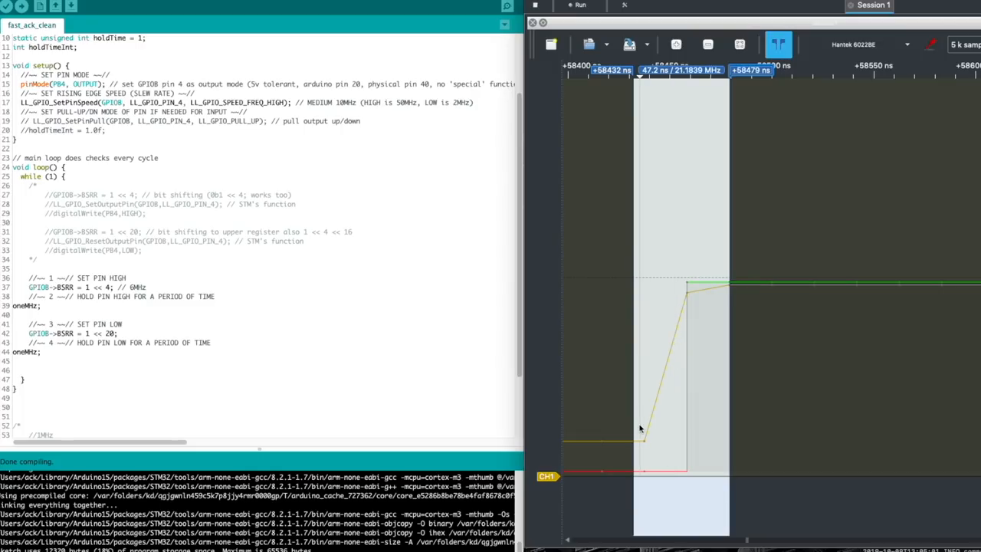